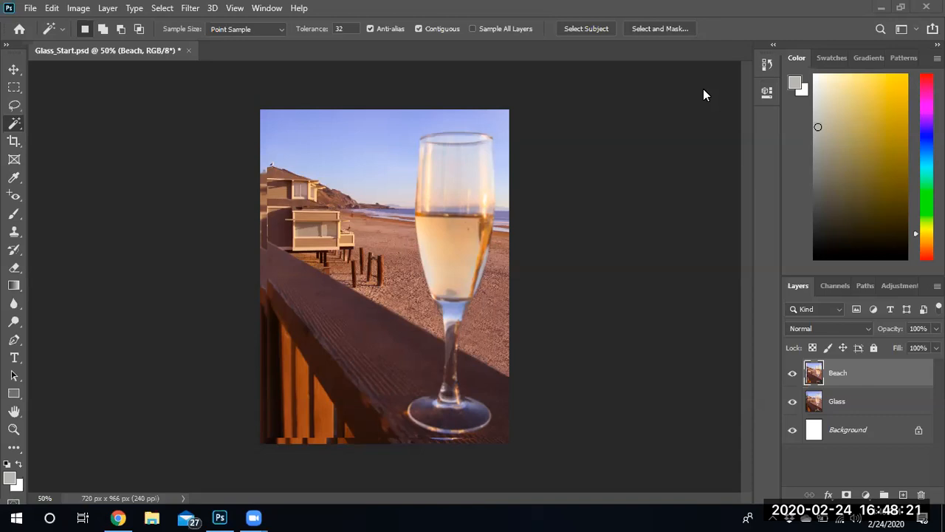
mouse_move(431, 330)
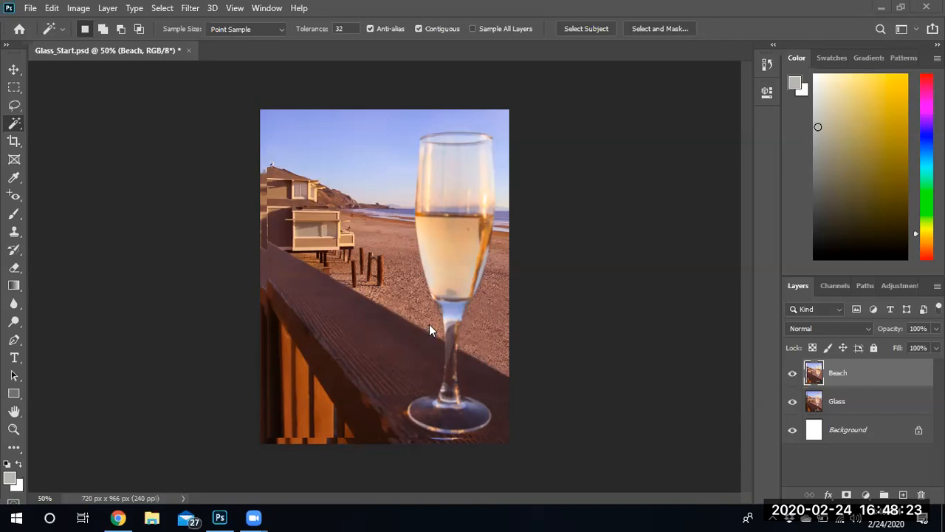
mouse_move(425, 299)
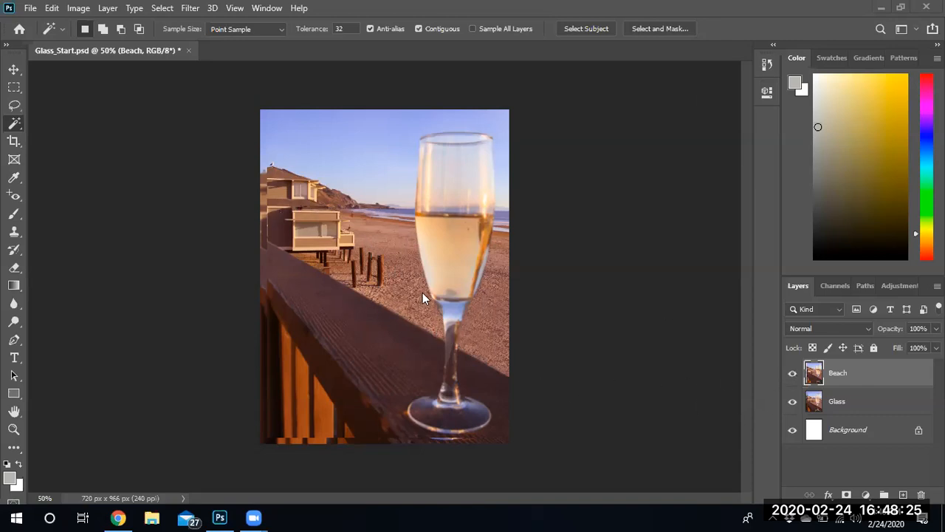
mouse_move(388, 277)
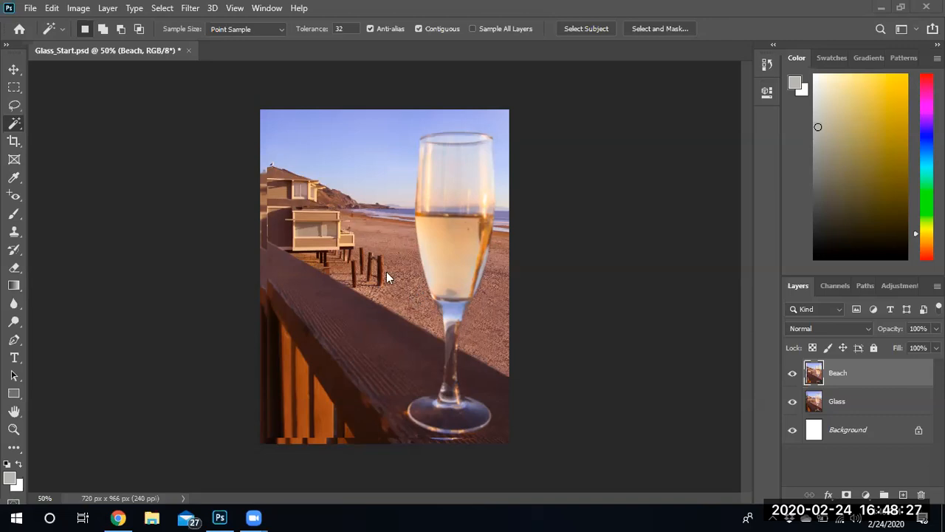
mouse_move(348, 259)
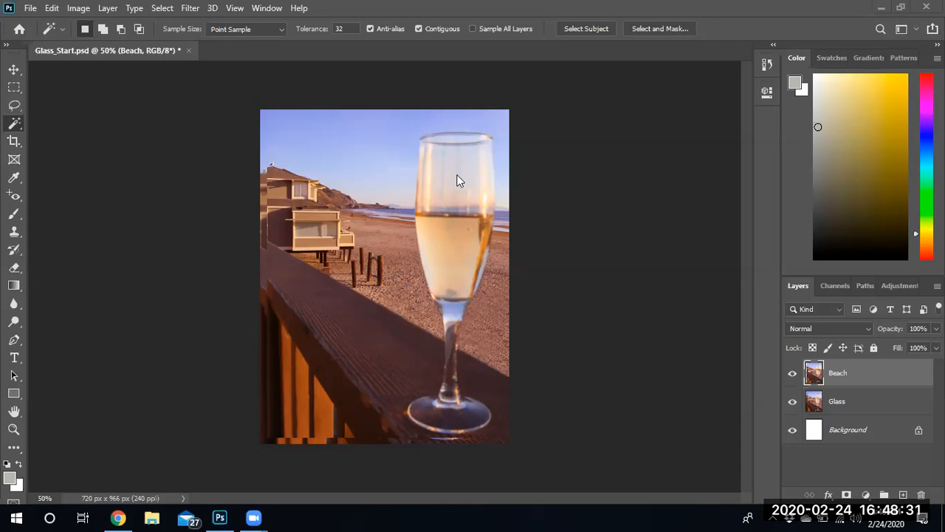
mouse_move(471, 223)
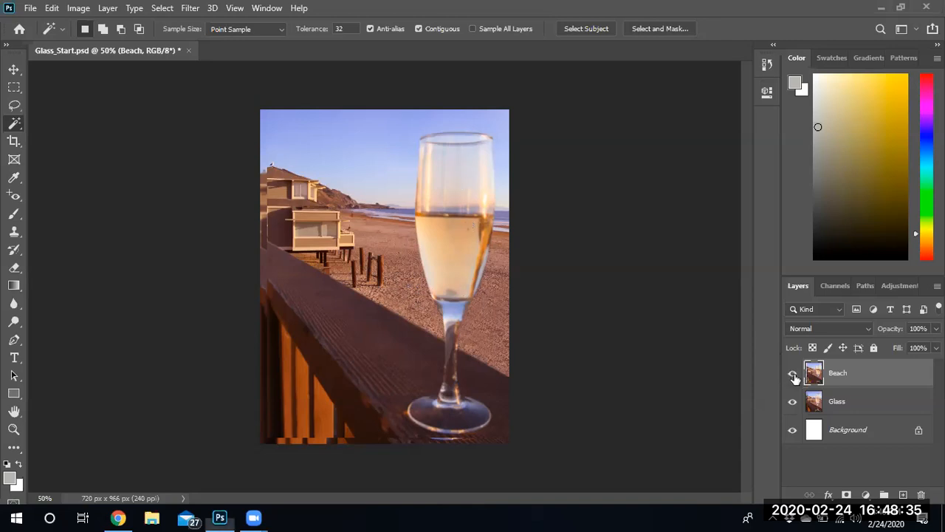
- Toggle the Beach layer's visibility off and on to compare it against the Glass photo
click(793, 373)
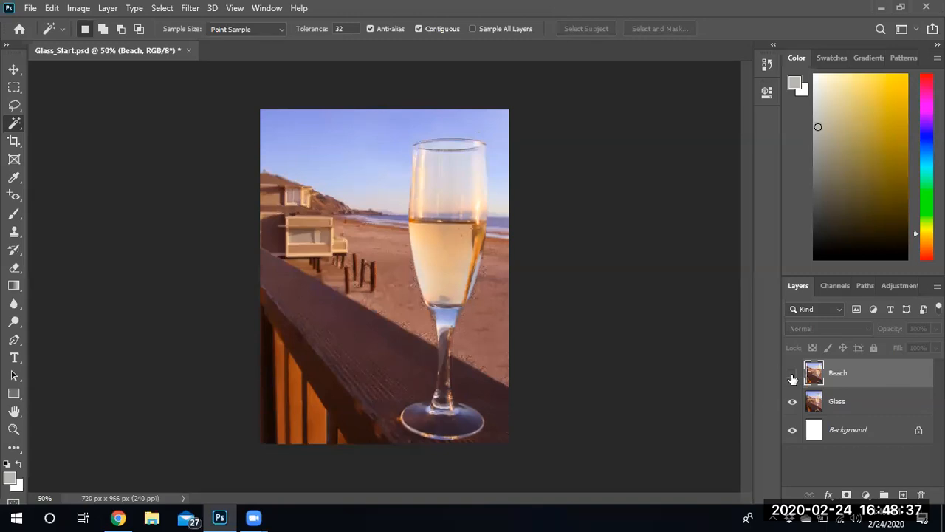
click(792, 372)
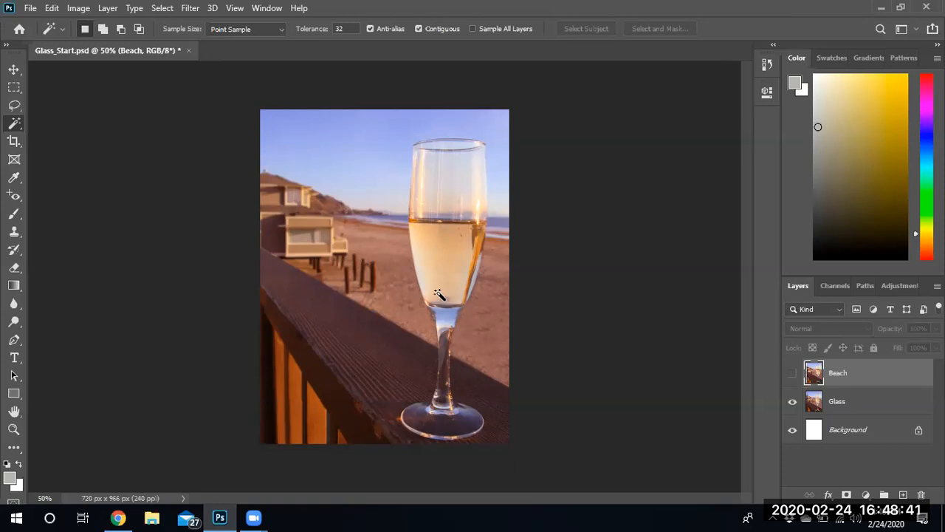
mouse_move(450, 369)
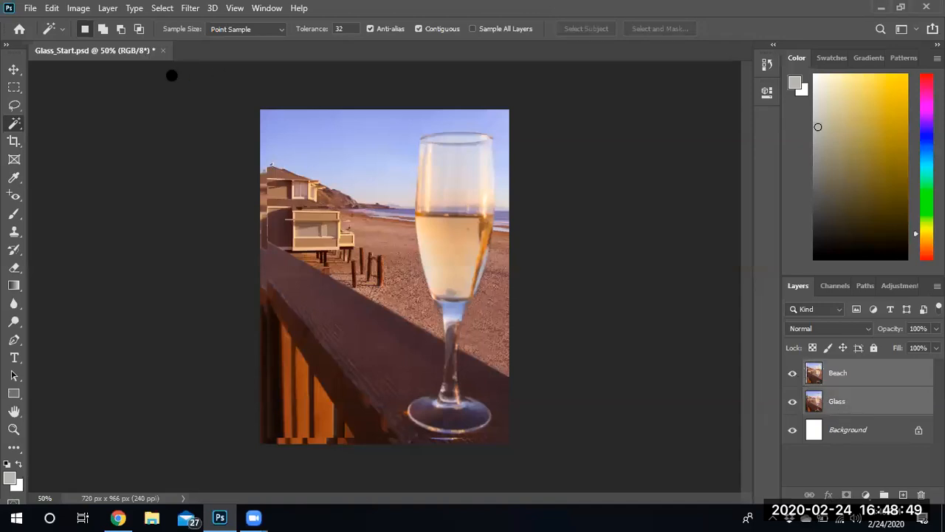
- Auto-Align the Beach and Glass layers with Projection left on Auto
click(51, 8)
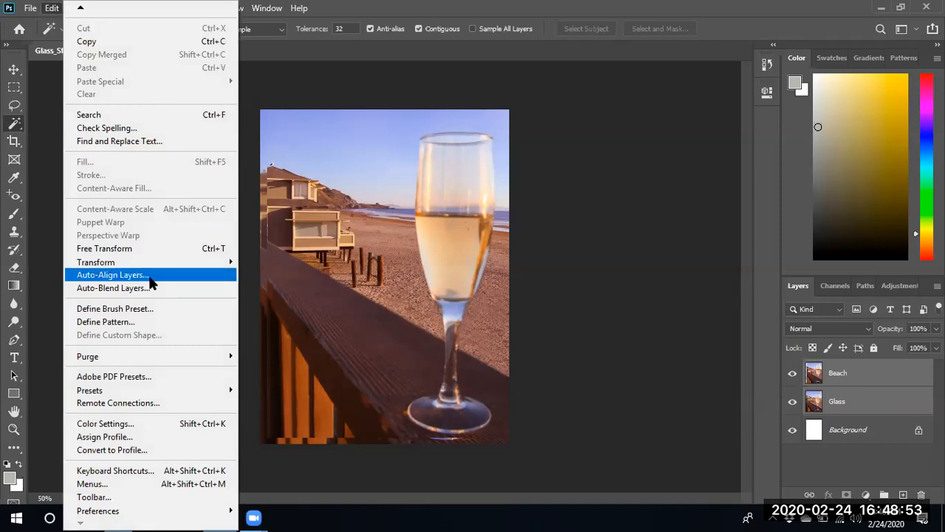
click(112, 274)
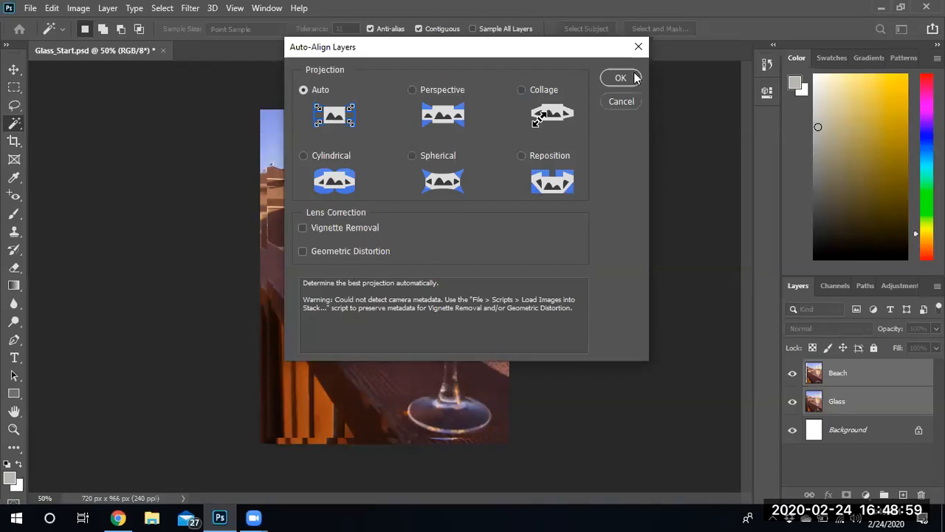
click(620, 78)
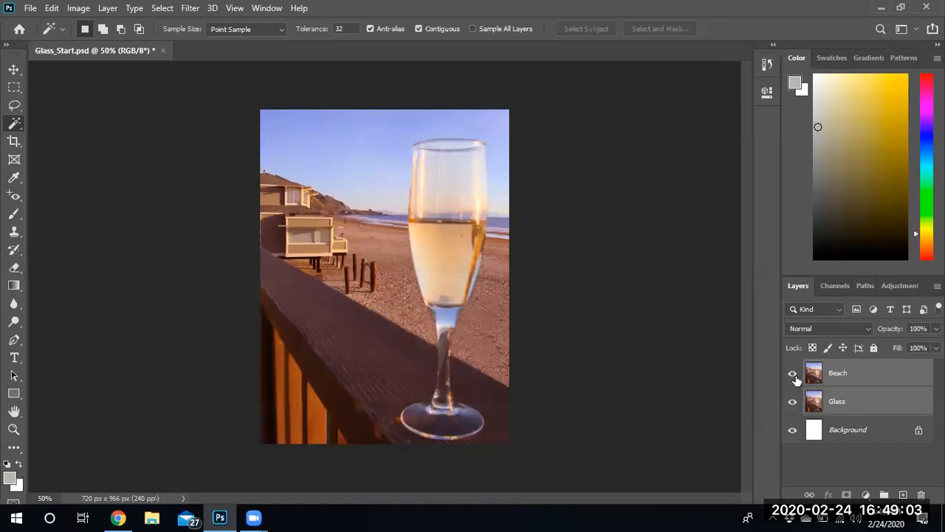
click(792, 373)
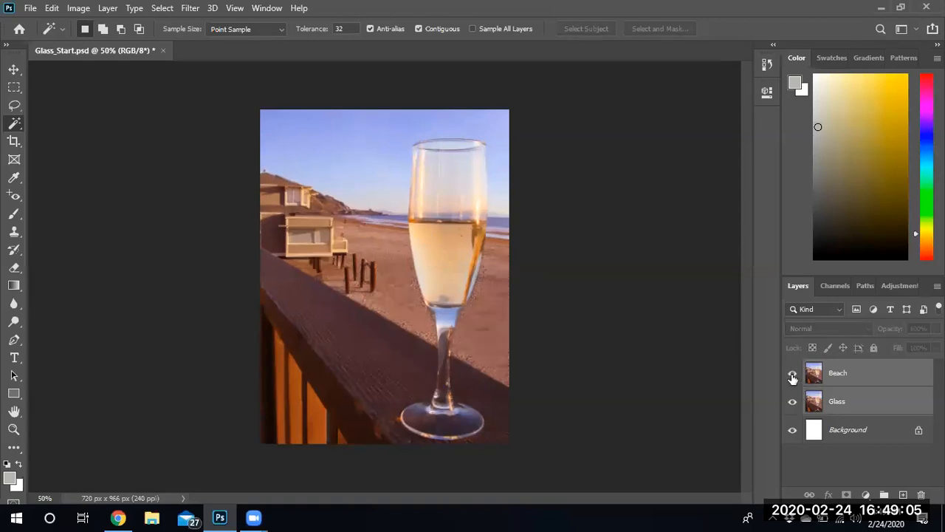
click(792, 372)
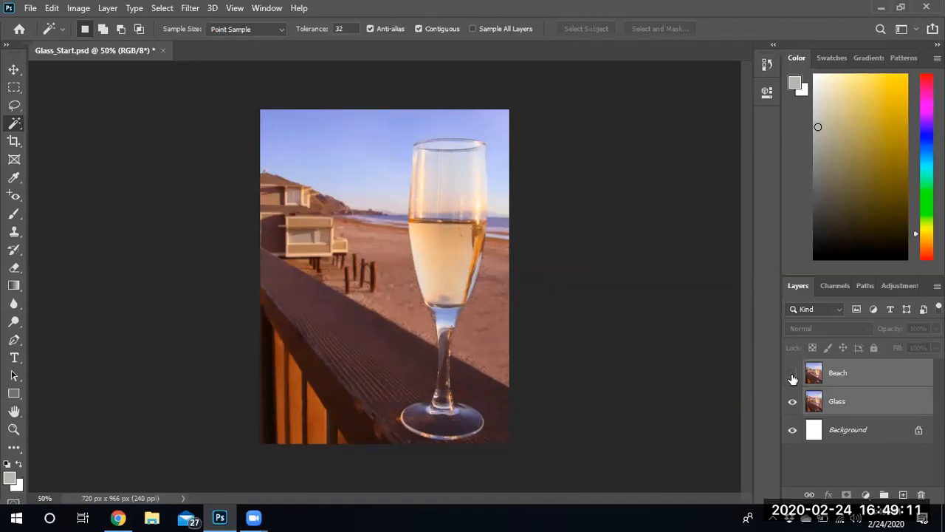
click(792, 372)
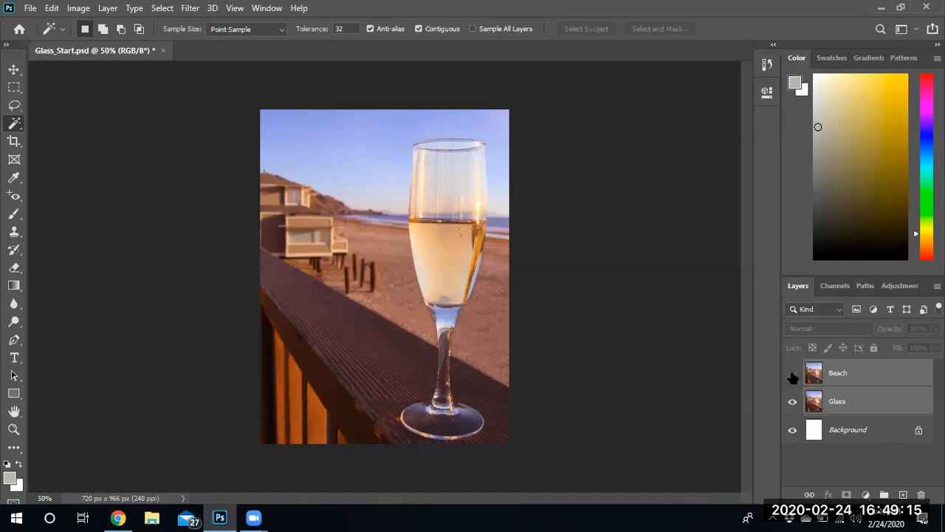
click(793, 372)
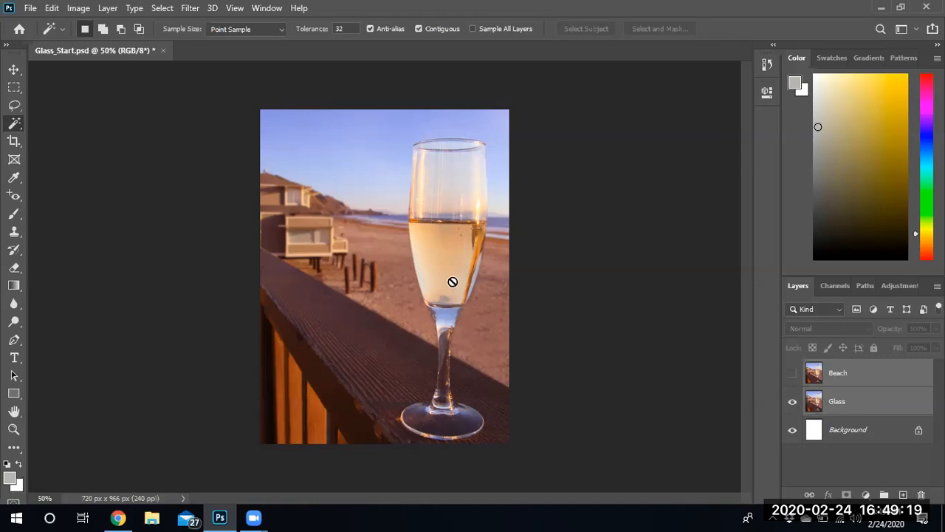
click(792, 373)
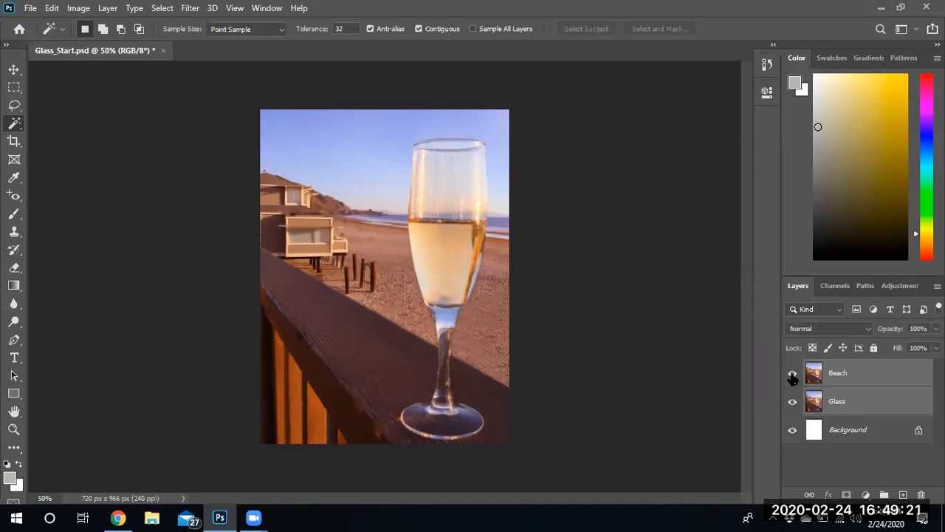
click(792, 373)
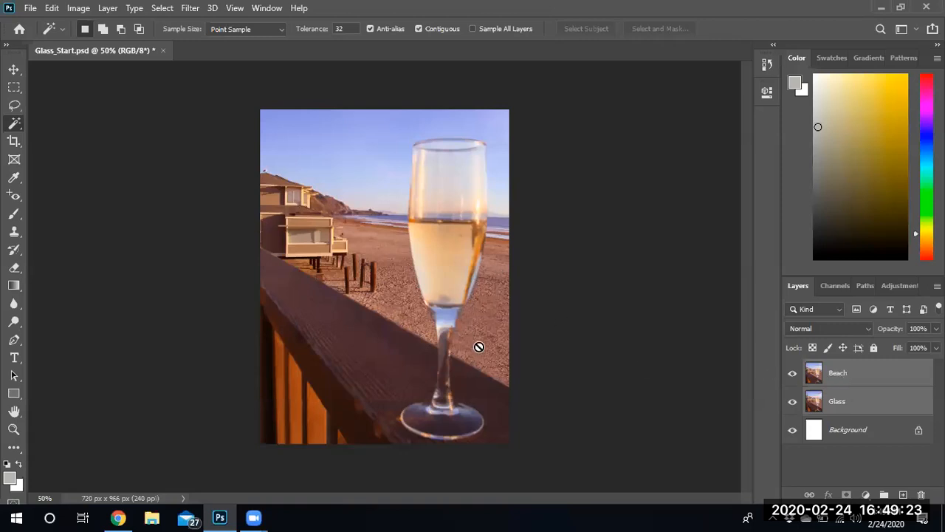
mouse_move(393, 296)
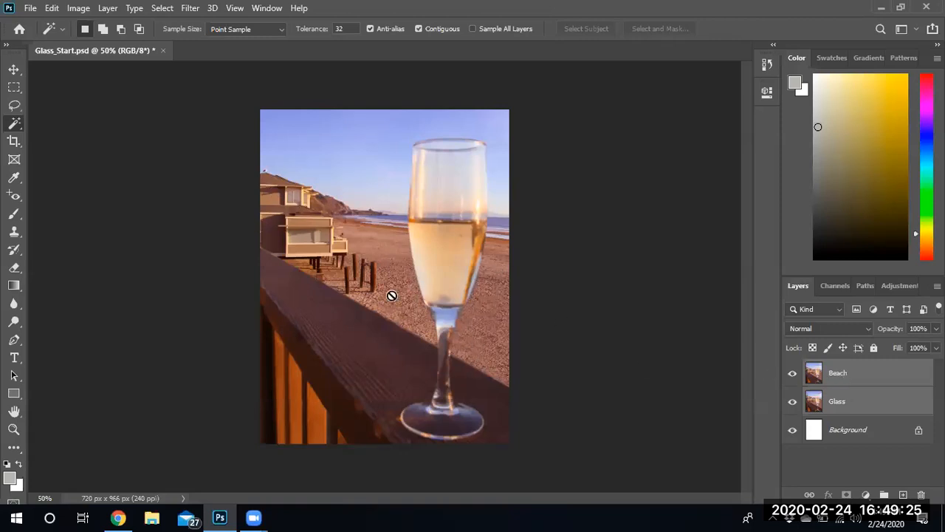
mouse_move(746, 347)
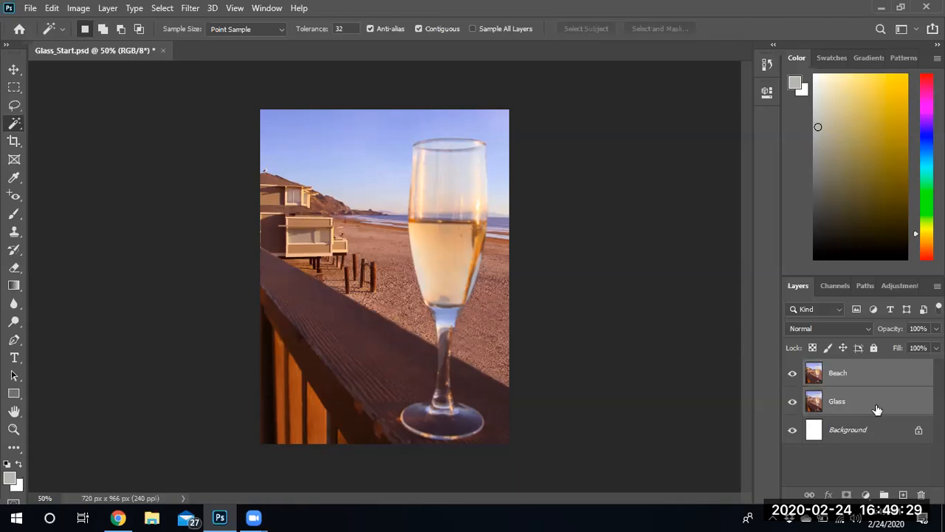
mouse_move(854, 431)
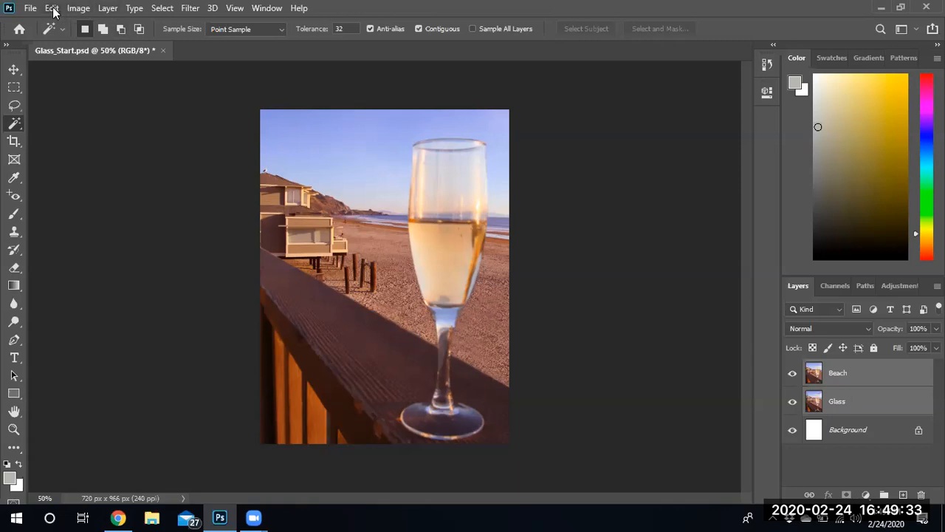
- Auto-Blend the layers as Stack Images with Seamless Tones and Colors, giving each a mask
click(52, 8)
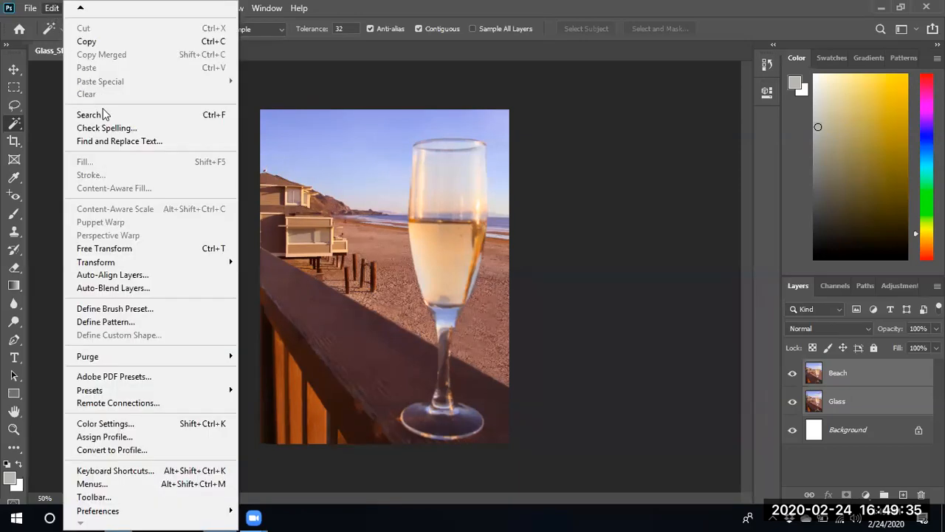
mouse_move(140, 288)
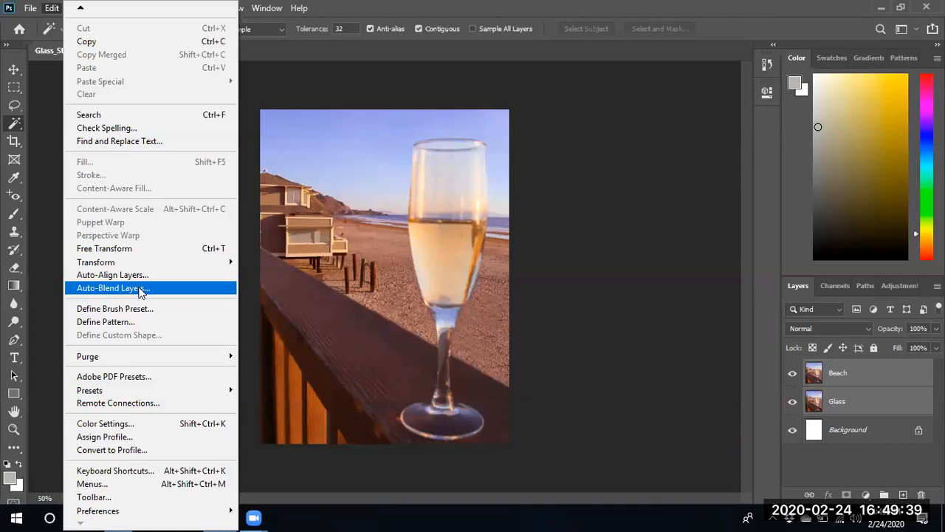
click(113, 287)
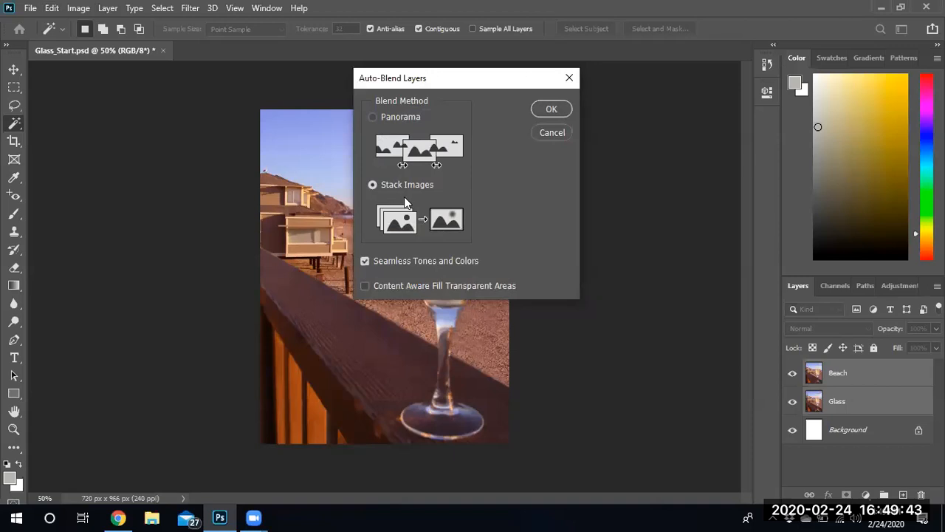
mouse_move(413, 186)
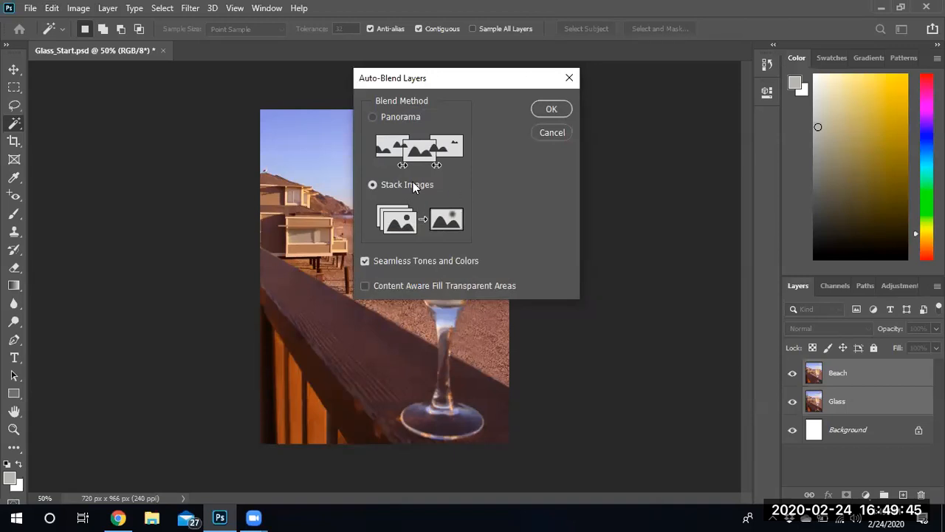
mouse_move(414, 187)
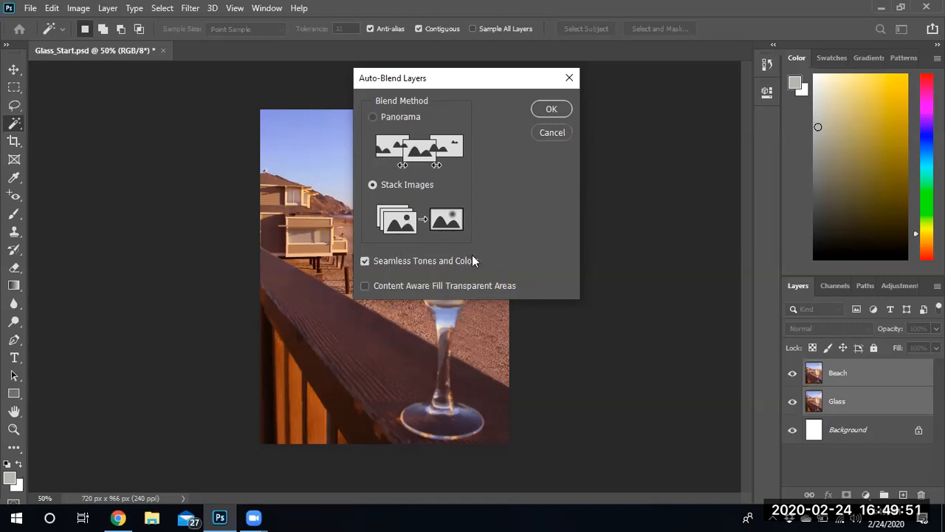
mouse_move(414, 276)
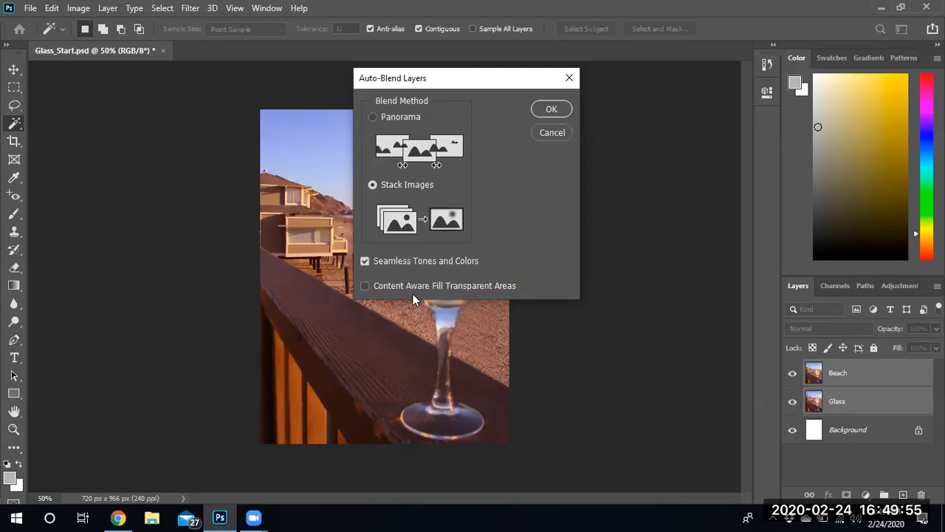
click(551, 109)
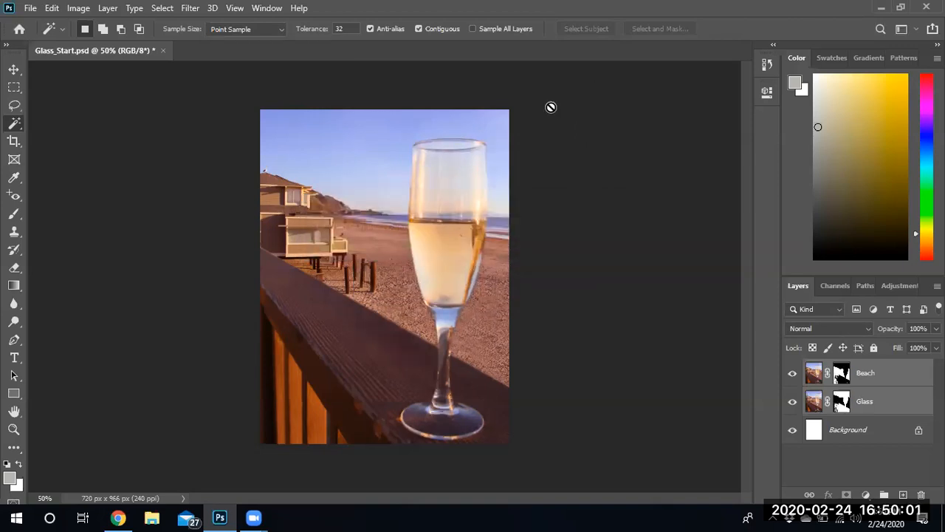
mouse_move(390, 304)
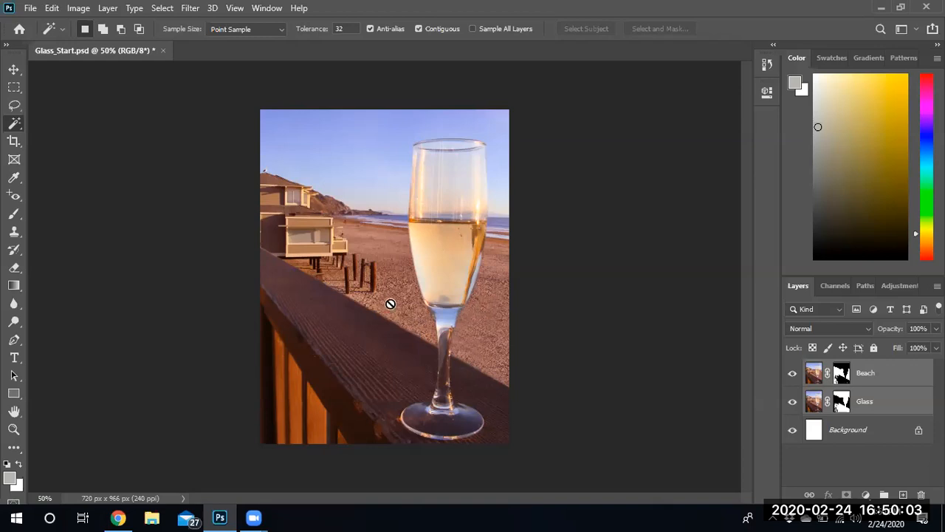
mouse_move(425, 354)
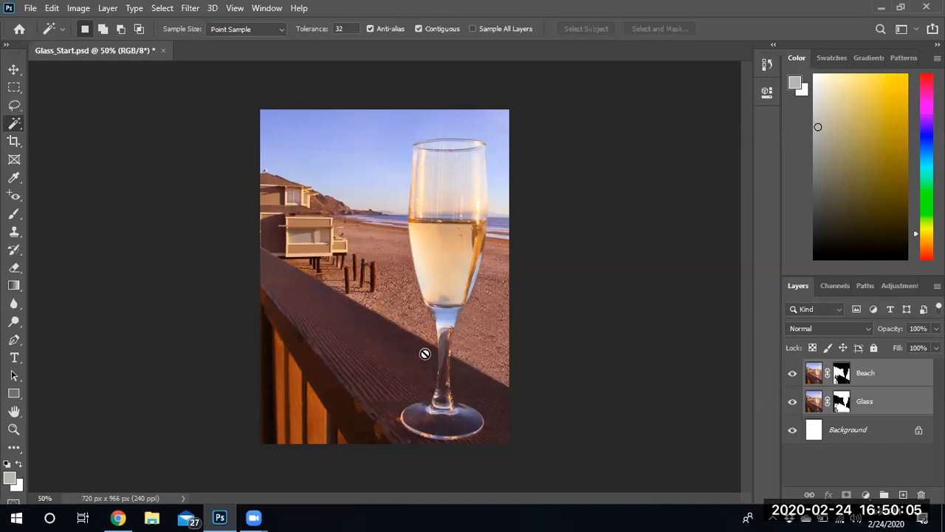
mouse_move(441, 288)
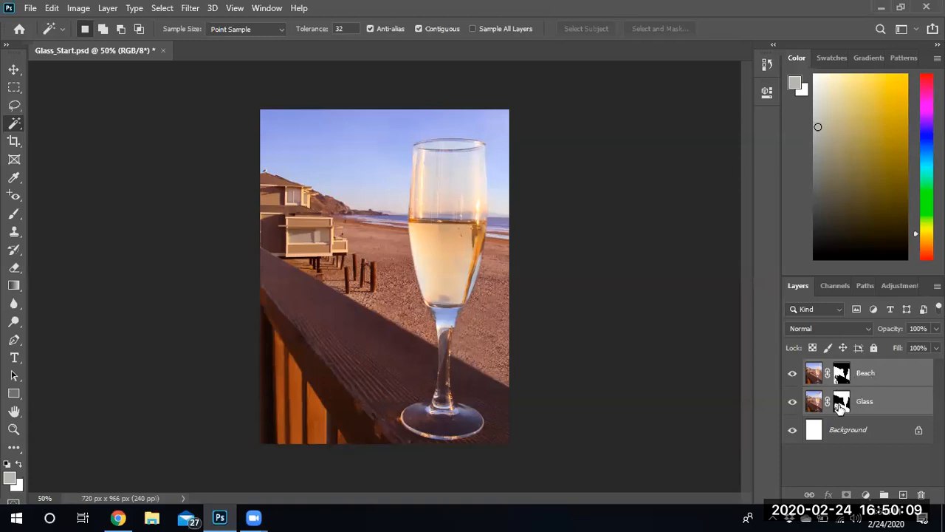
mouse_move(846, 413)
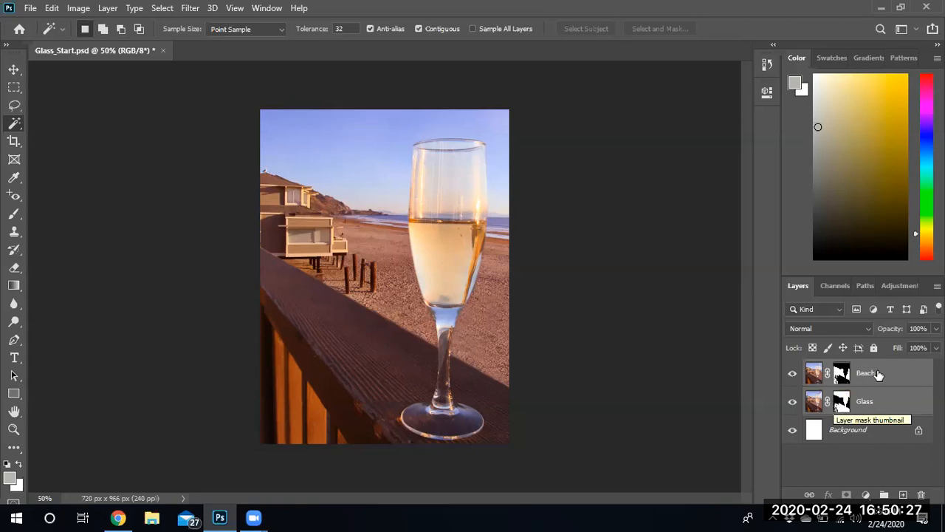
mouse_move(850, 383)
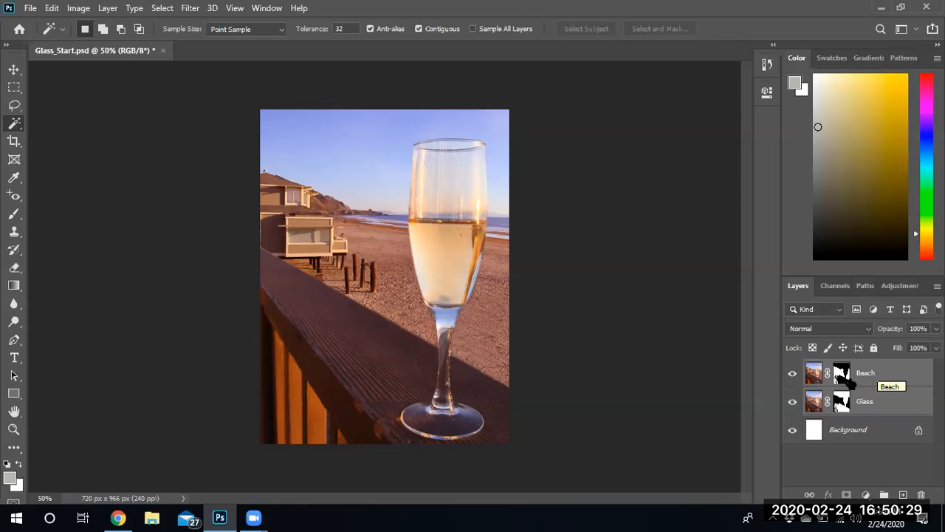
mouse_move(493, 426)
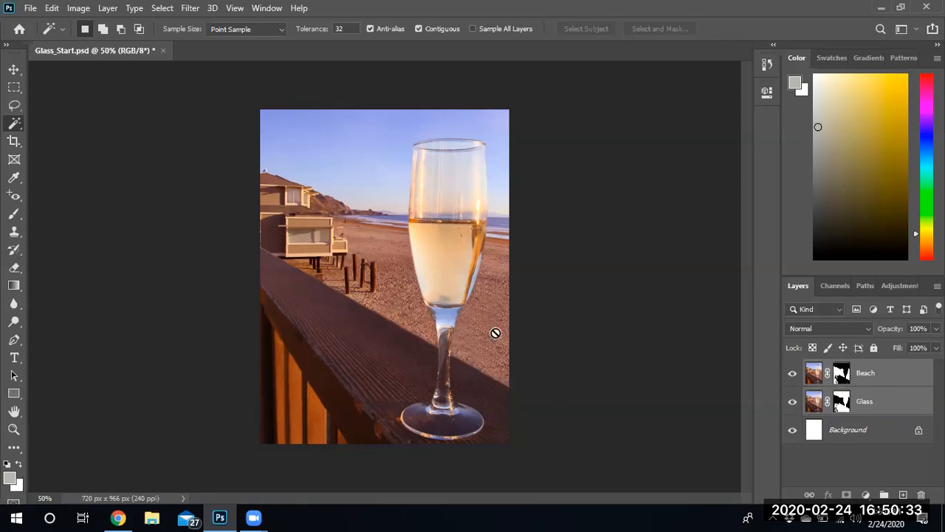
mouse_move(495, 413)
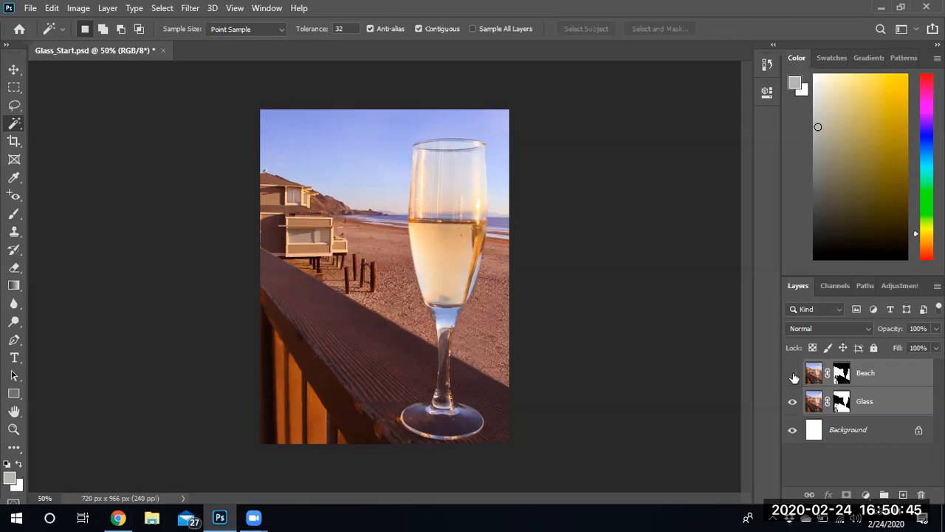
click(793, 372)
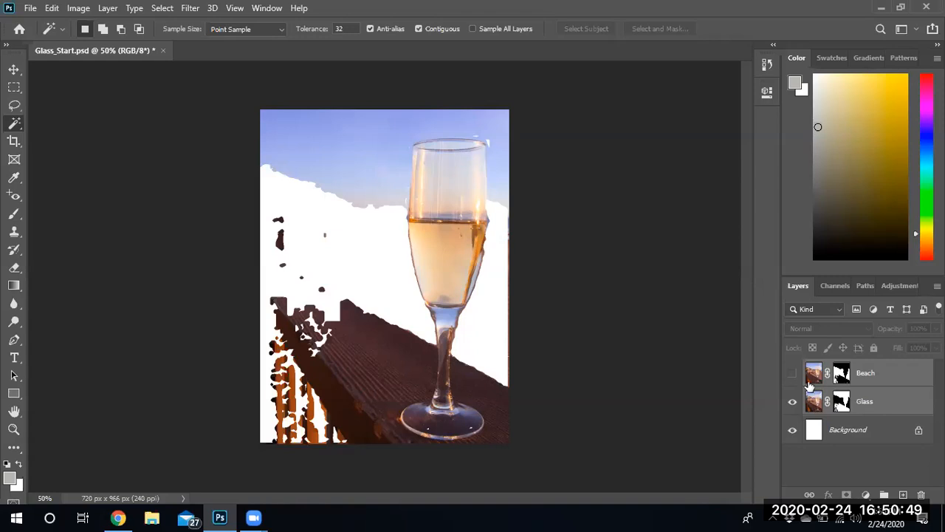
mouse_move(793, 373)
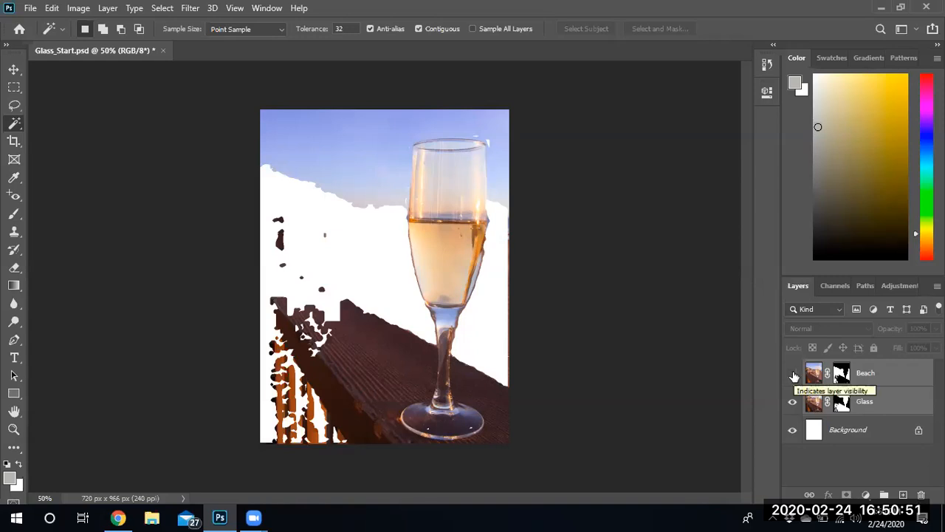
click(792, 373)
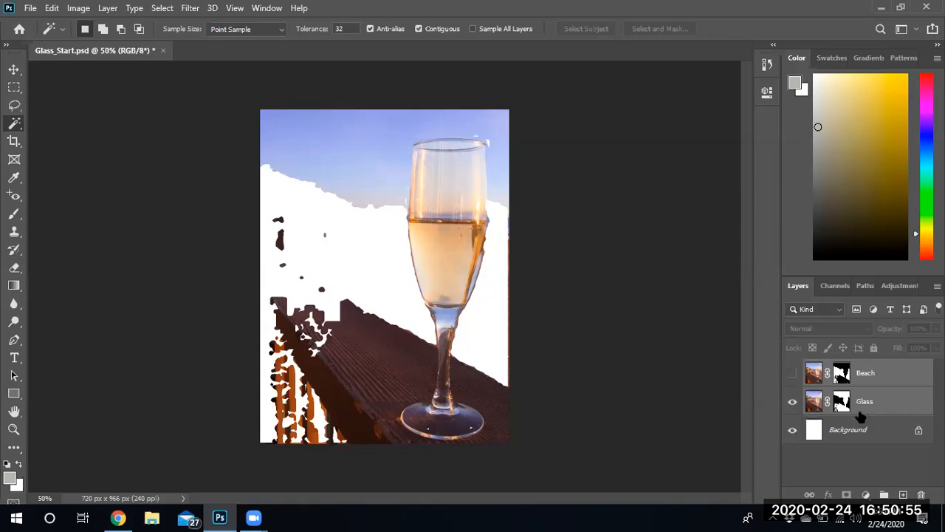
mouse_move(316, 170)
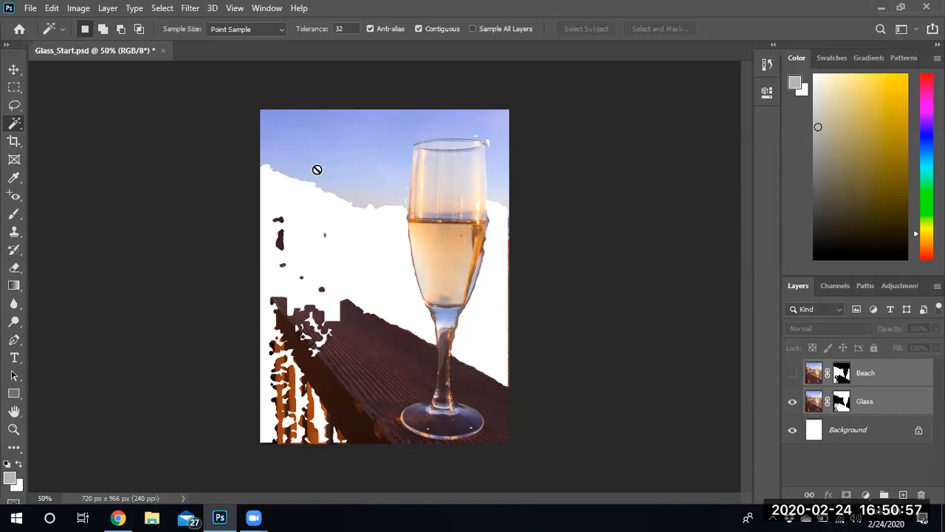
mouse_move(325, 215)
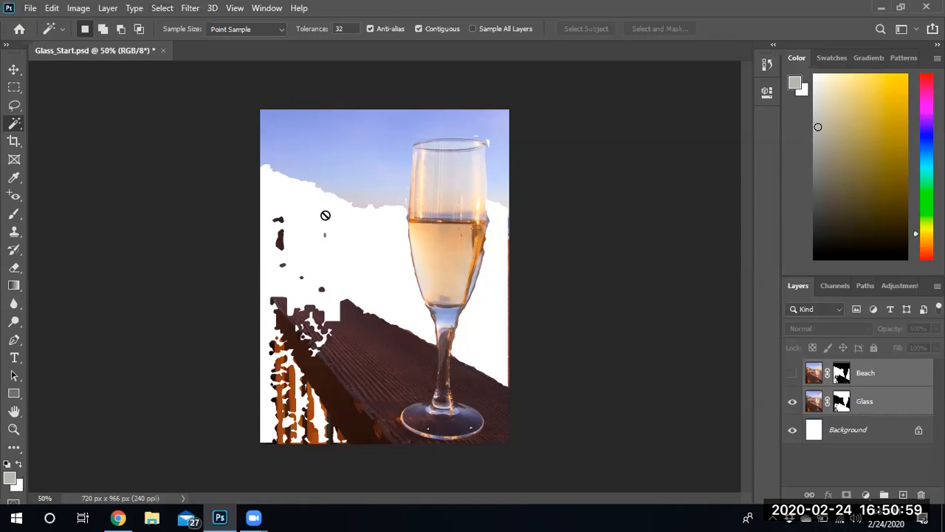
mouse_move(331, 327)
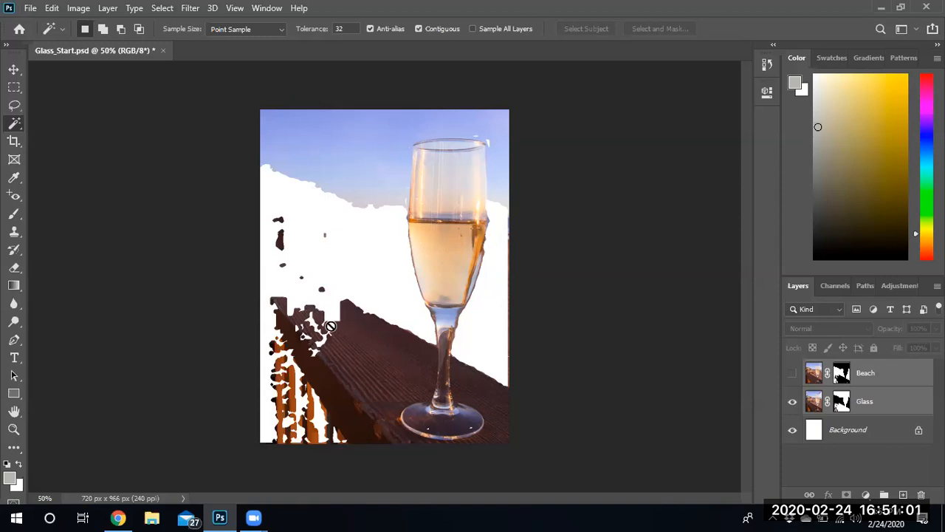
mouse_move(398, 171)
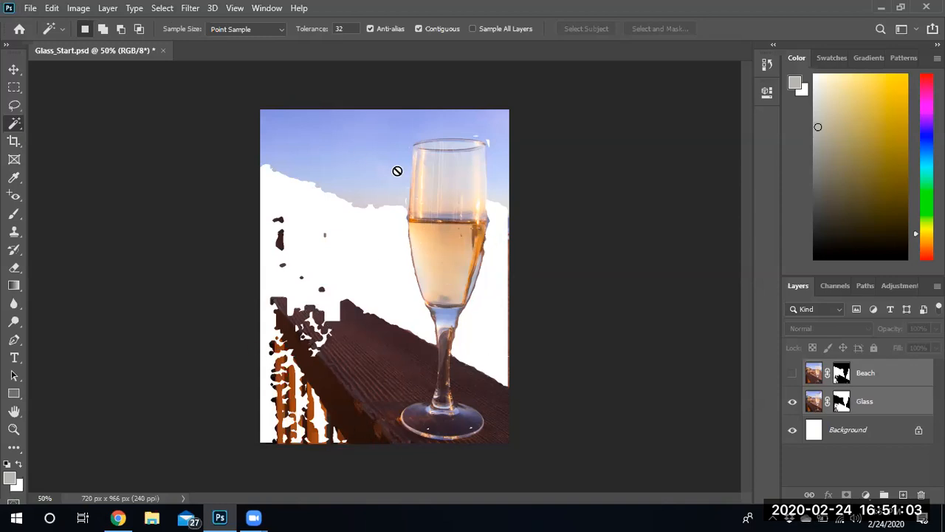
click(792, 373)
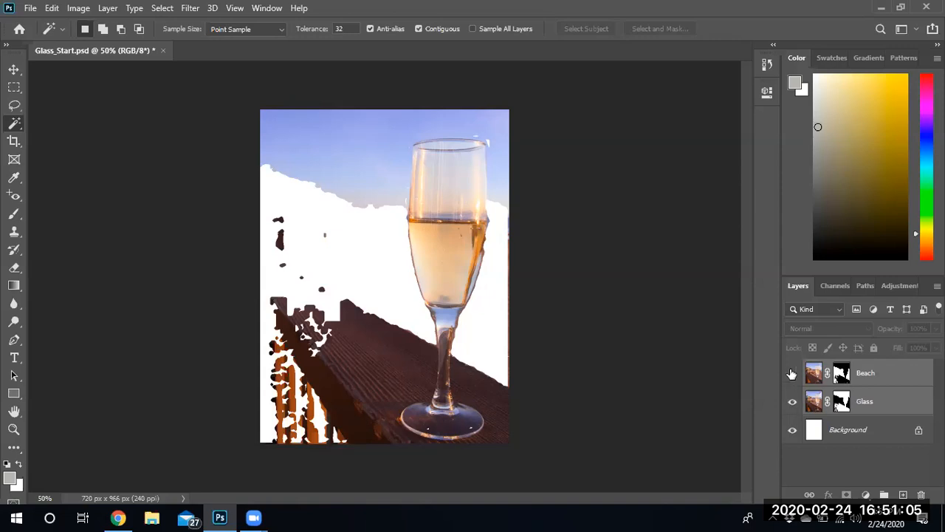
click(793, 372)
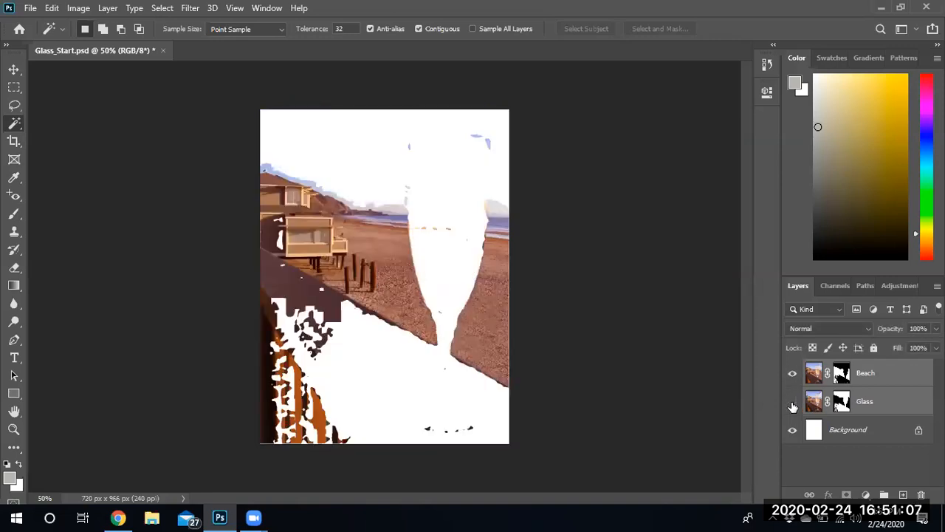
click(792, 401)
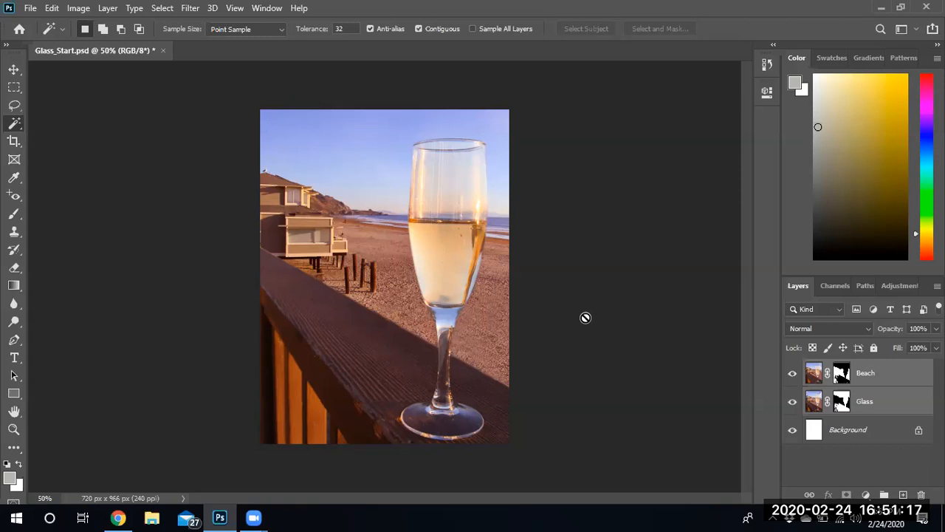
mouse_move(526, 252)
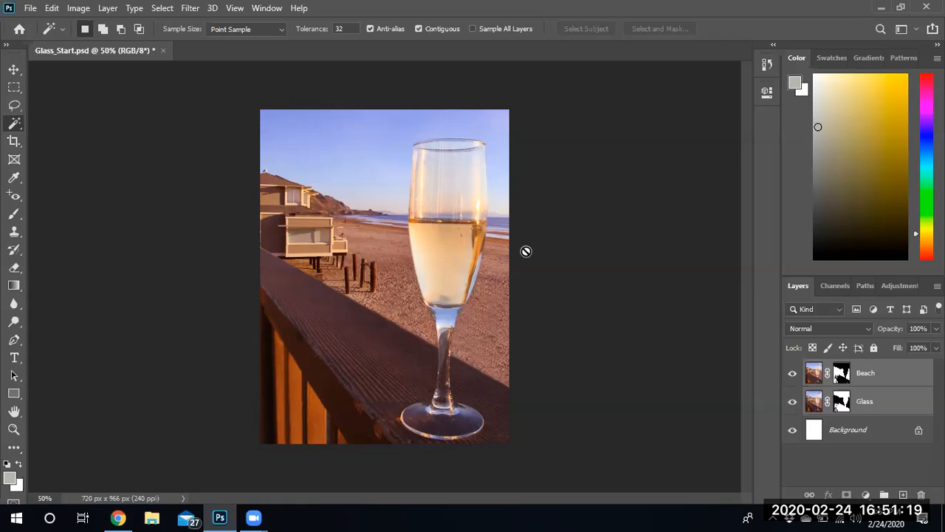
mouse_move(279, 112)
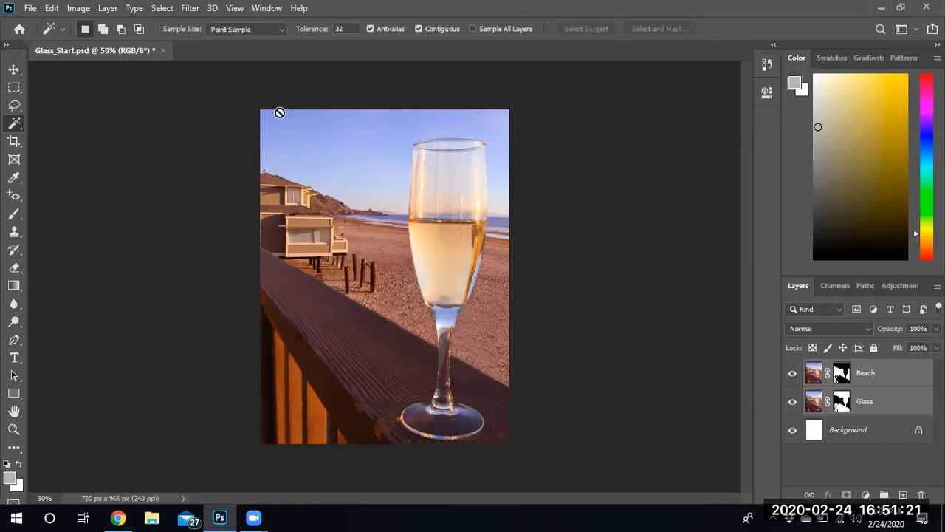